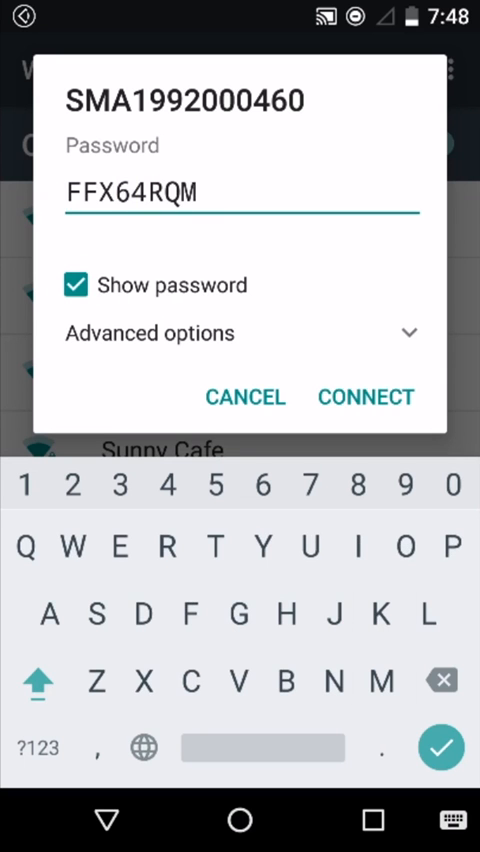
{"action": "left_click", "coordinate": [365, 396]}
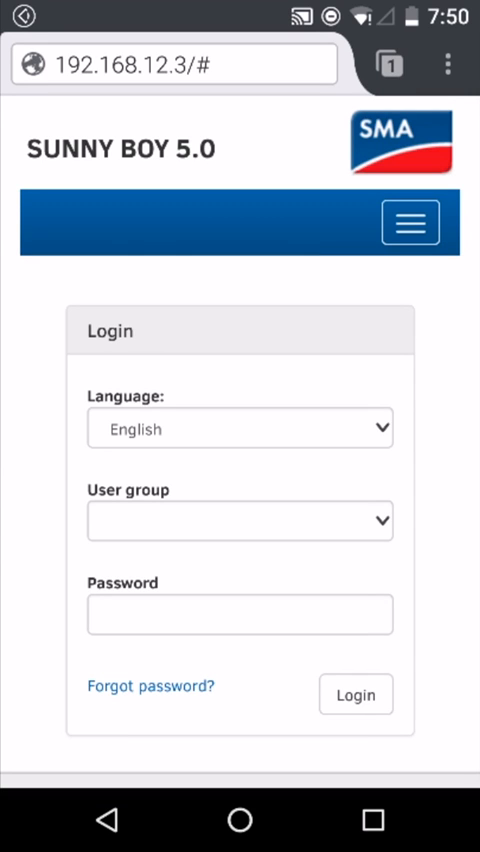
Choose the User group on the Sunny Boy login page and focus the Password field.
{"action": "left_click", "coordinate": [240, 520]}
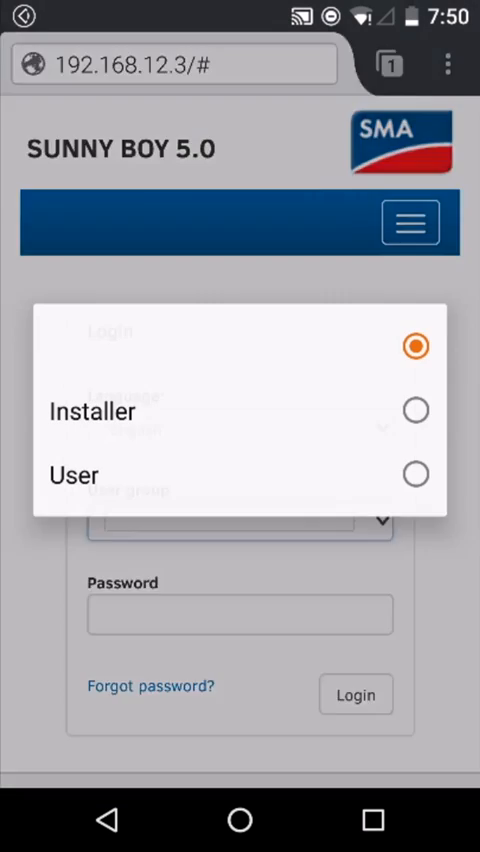
{"action": "left_click", "coordinate": [74, 475]}
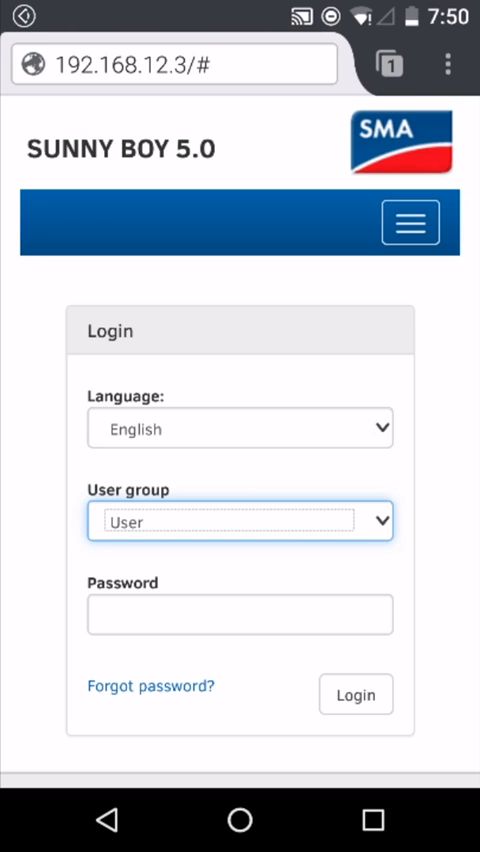
{"action": "left_click", "coordinate": [240, 614]}
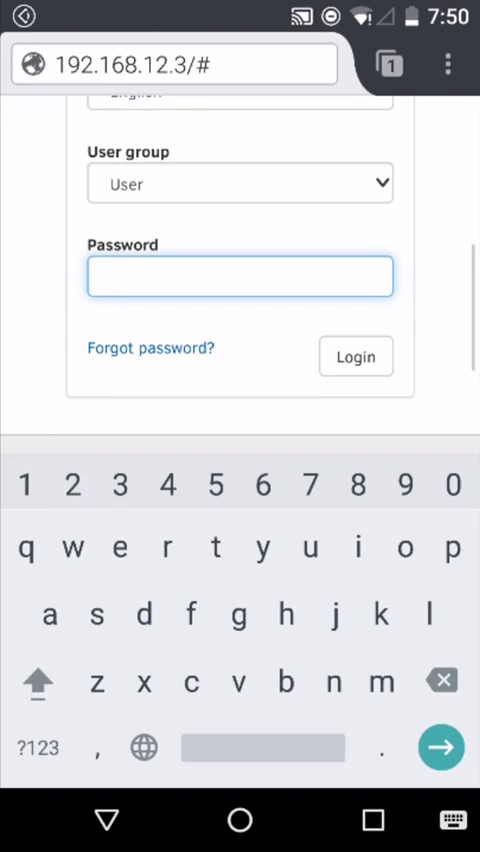
{"action": "left_click", "coordinate": [355, 356]}
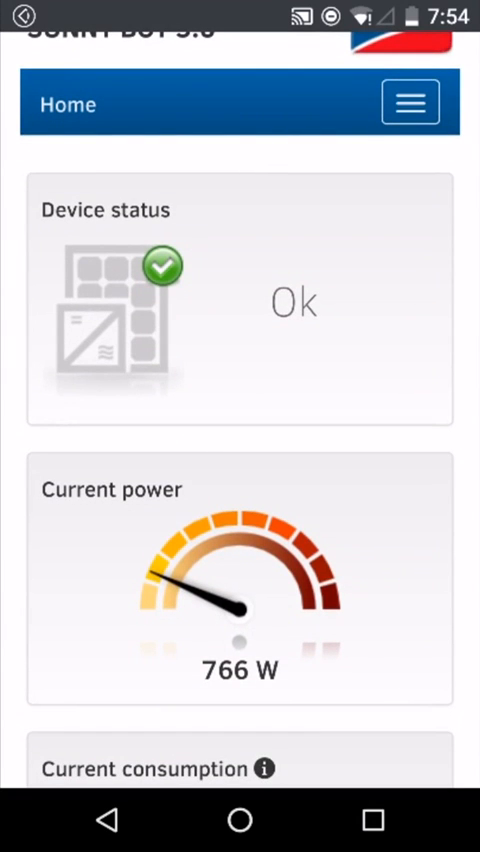
Scroll the Home dashboard to current power 2,119 W and consumption 1,572 W.
{"action": "scroll", "scroll_direction": "down", "scroll_amount": 3}
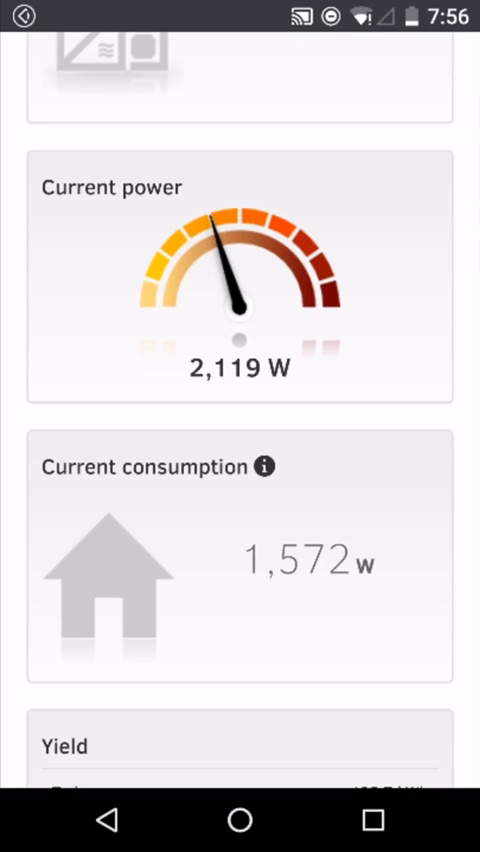
Scroll through Yield (135.7 kWh today), Consumption, Feed-in management and the Day chart.
{"action": "scroll", "scroll_direction": "down", "scroll_amount": 3}
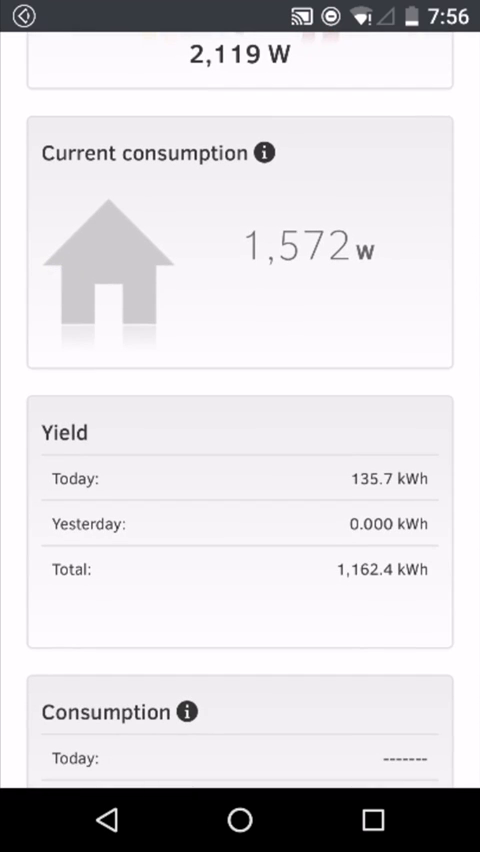
{"action": "scroll", "scroll_direction": "down", "scroll_amount": 3}
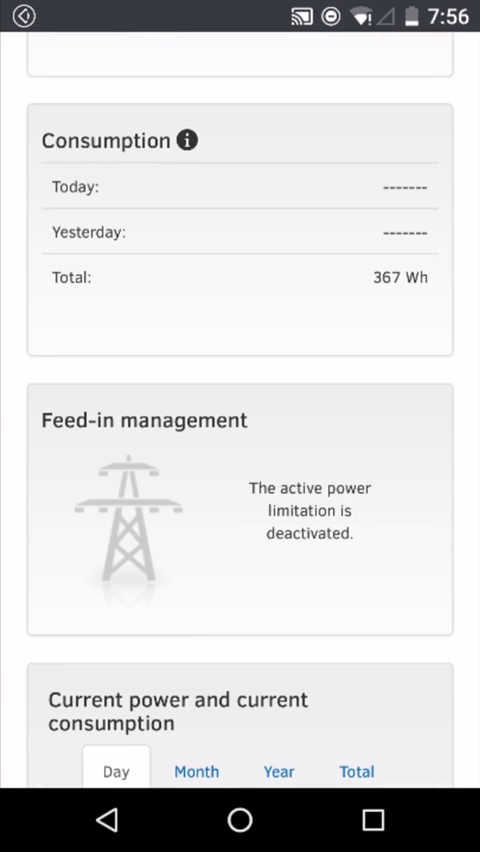
{"action": "scroll", "scroll_direction": "down", "scroll_amount": 3}
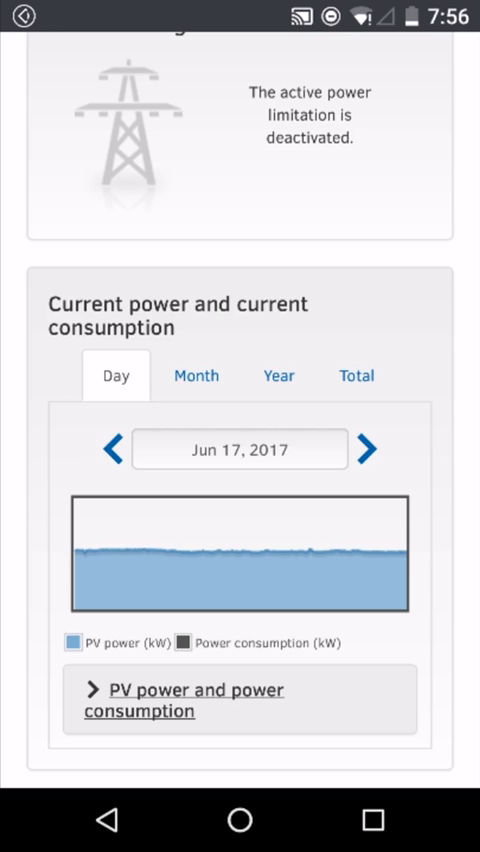
{"action": "scroll", "scroll_direction": "down", "scroll_amount": 3}
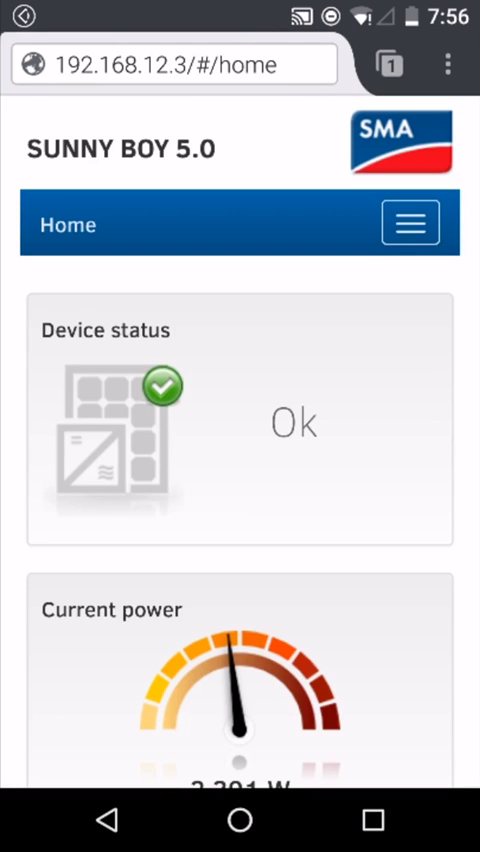
{"action": "left_click", "coordinate": [410, 222]}
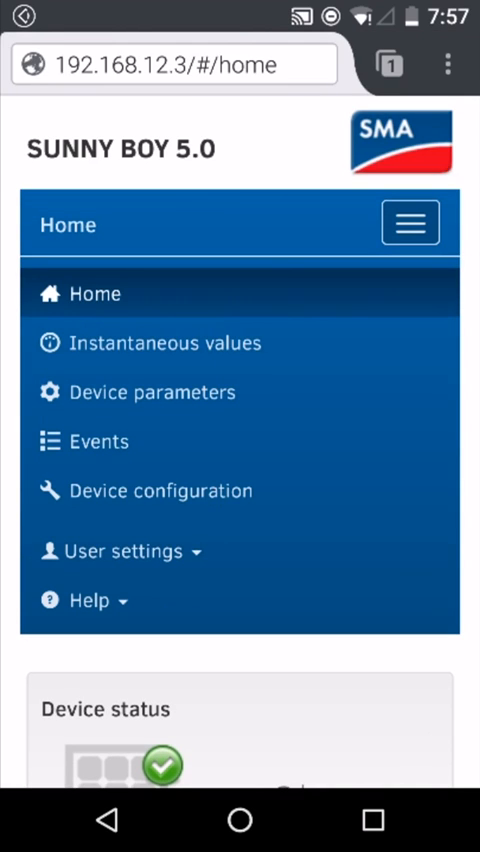
{"action": "left_click", "coordinate": [165, 343]}
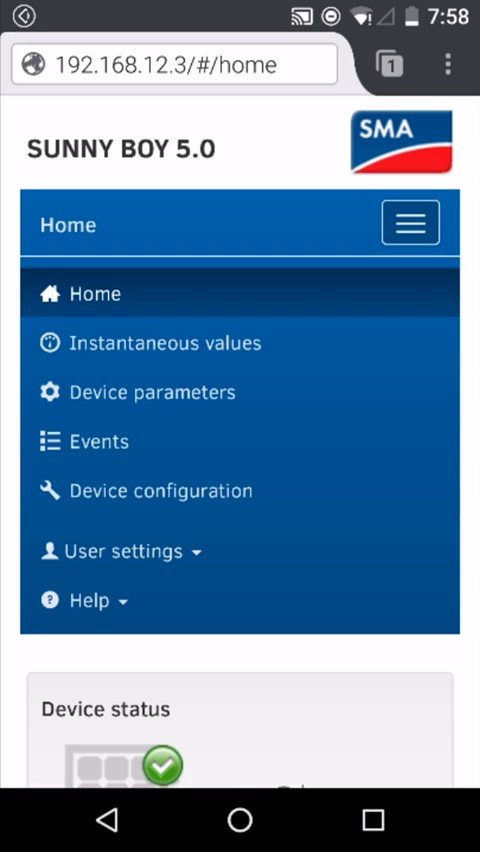
{"action": "left_click", "coordinate": [160, 490]}
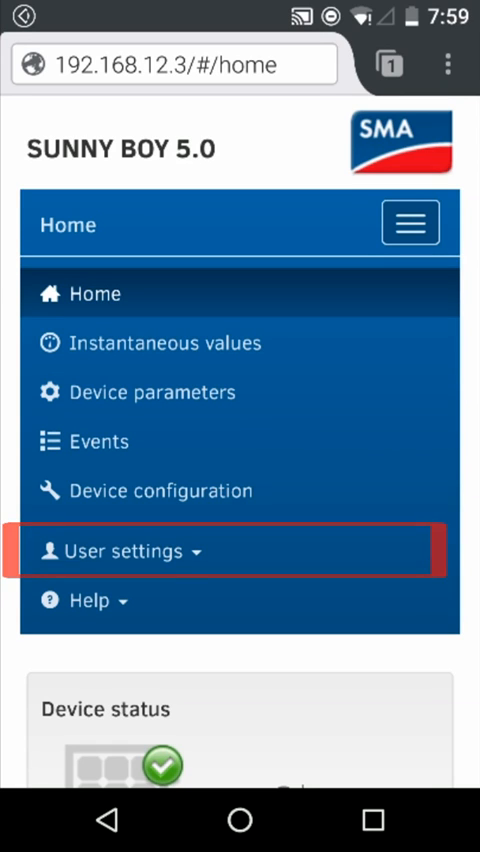
{"action": "left_click", "coordinate": [409, 222]}
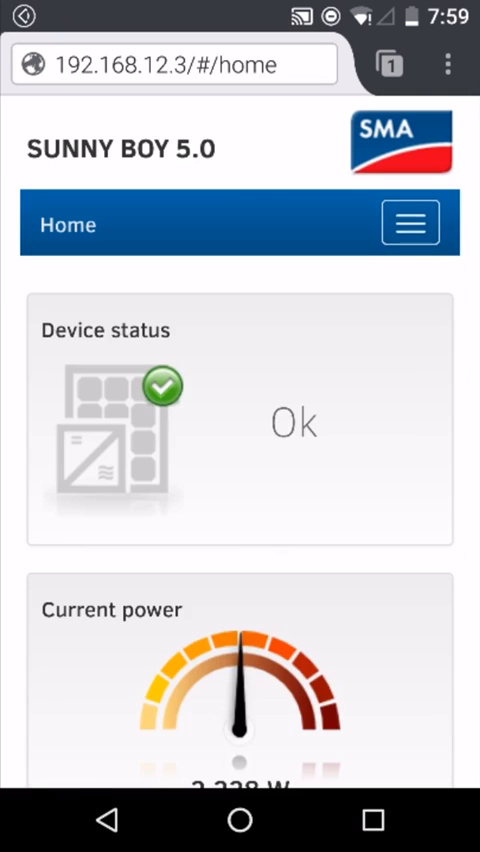